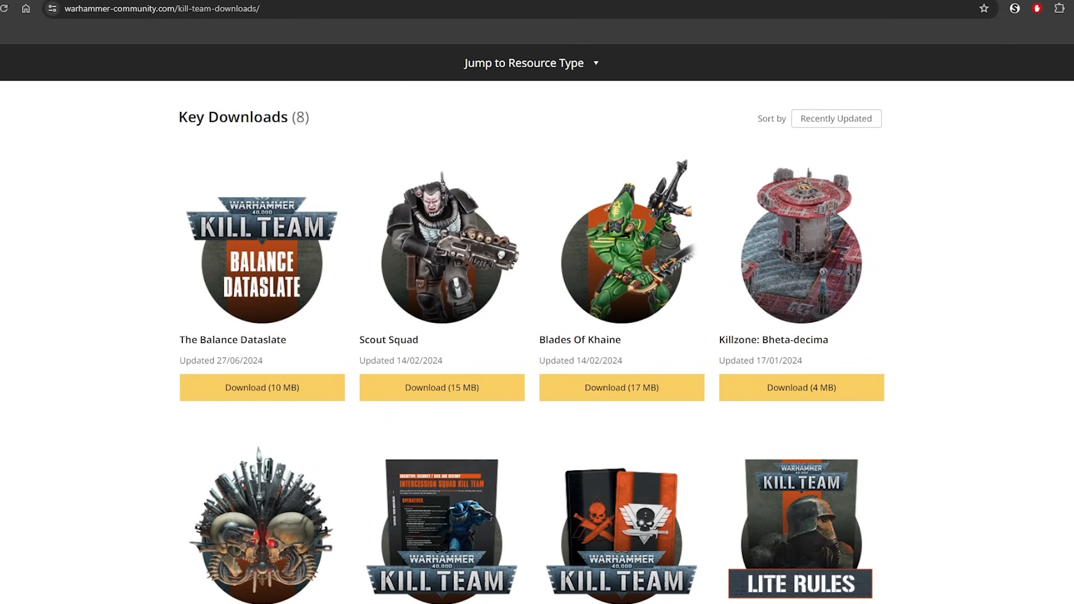
pyautogui.moveTo(1014, 464)
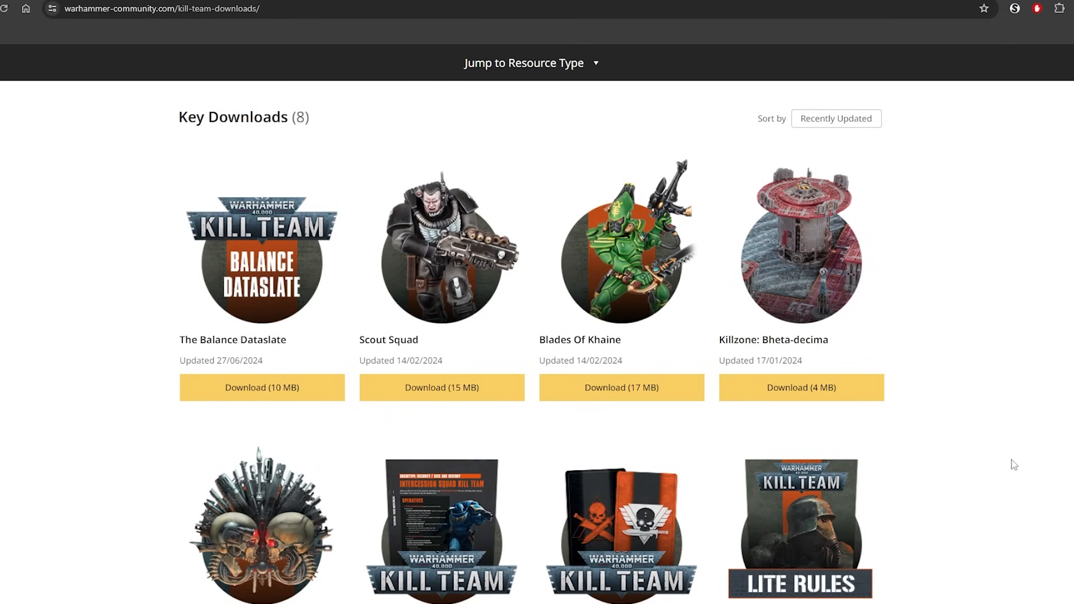
# Step: Download The Balance Dataslate Q2 2024 so it opens in the Acrobat viewer
pyautogui.click(261, 387)
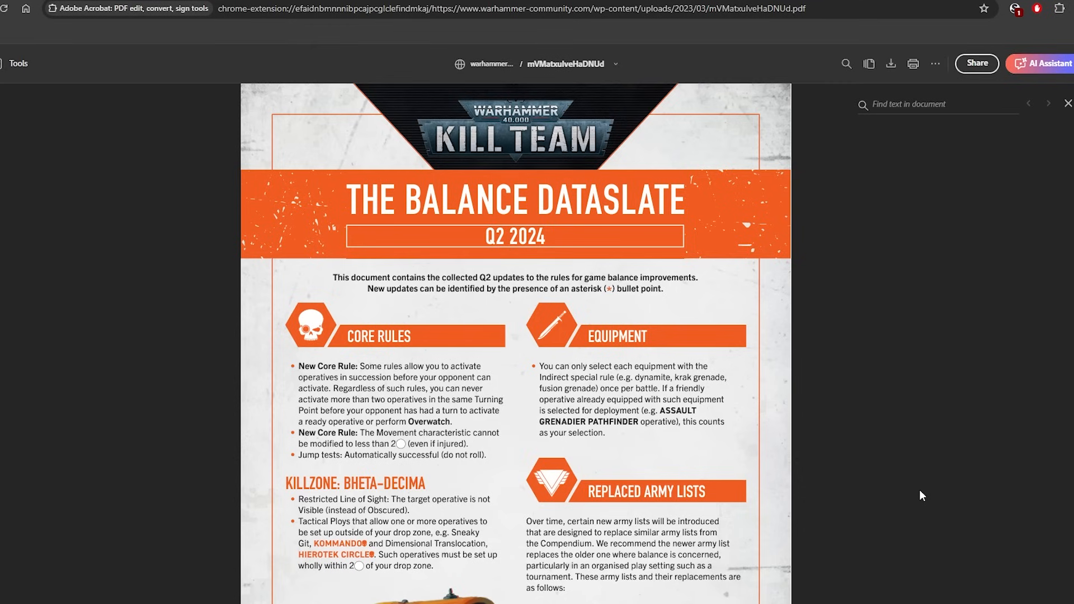
# Step: Scroll down past Core Rules to read the Chalnath and Nachmund kill team changes up to Novitiate
pyautogui.scroll(-3)
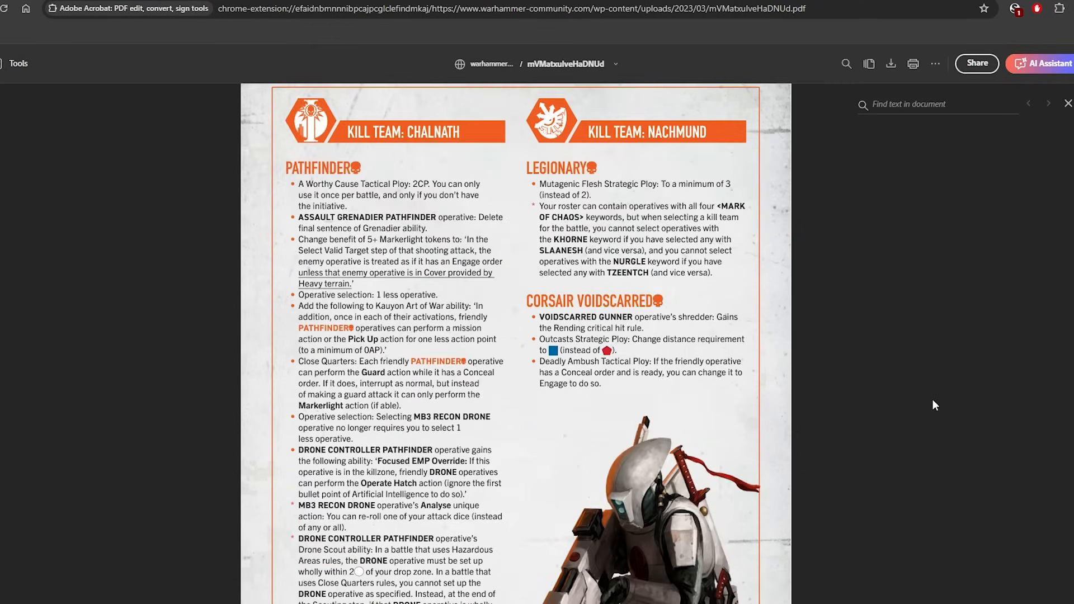
pyautogui.moveTo(971, 397)
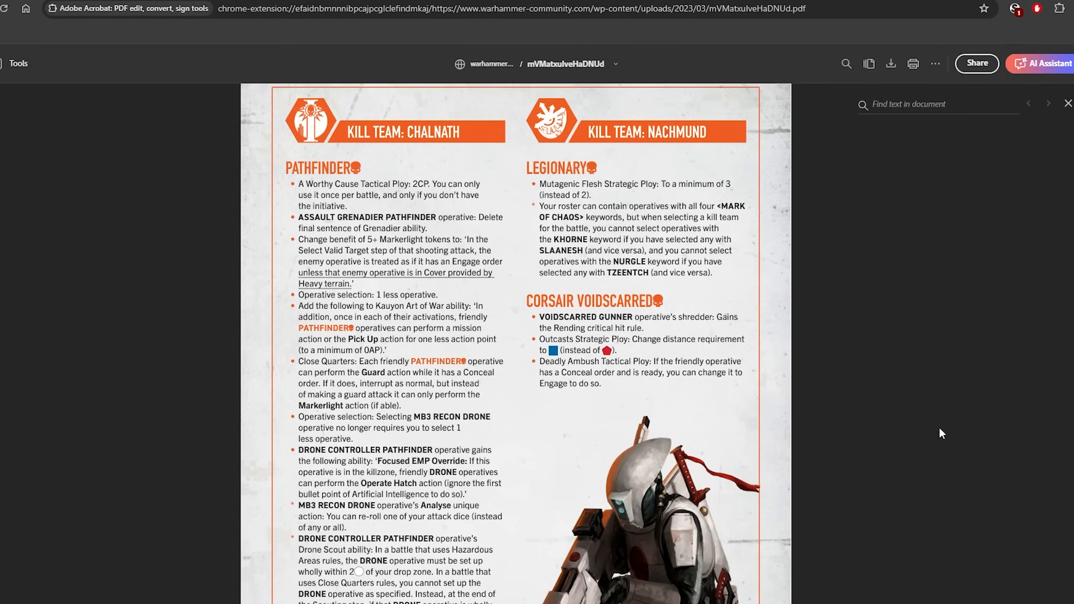
pyautogui.scroll(-3)
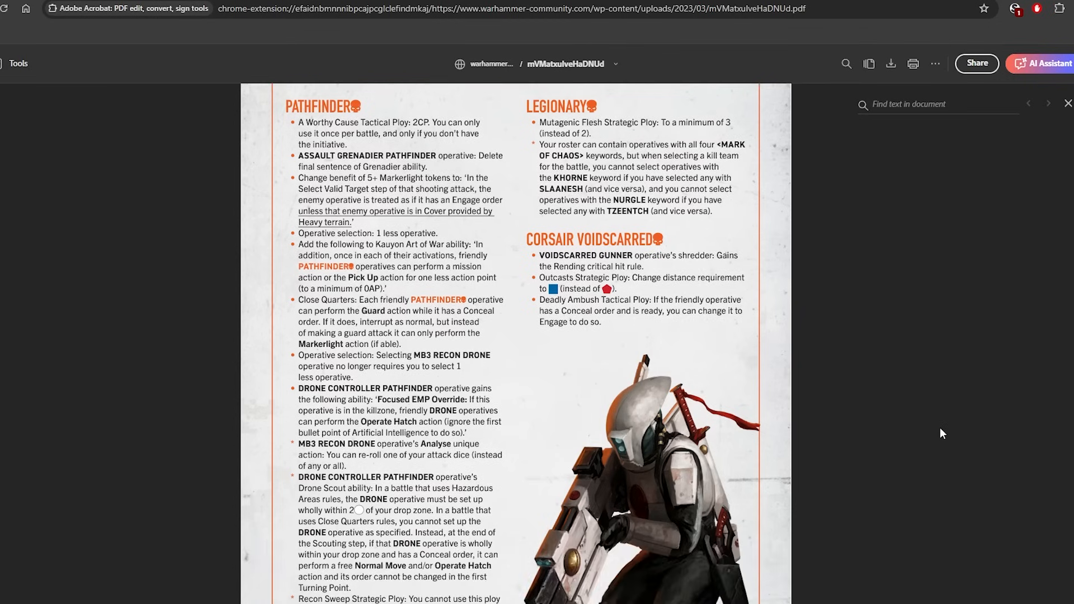
pyautogui.scroll(-3)
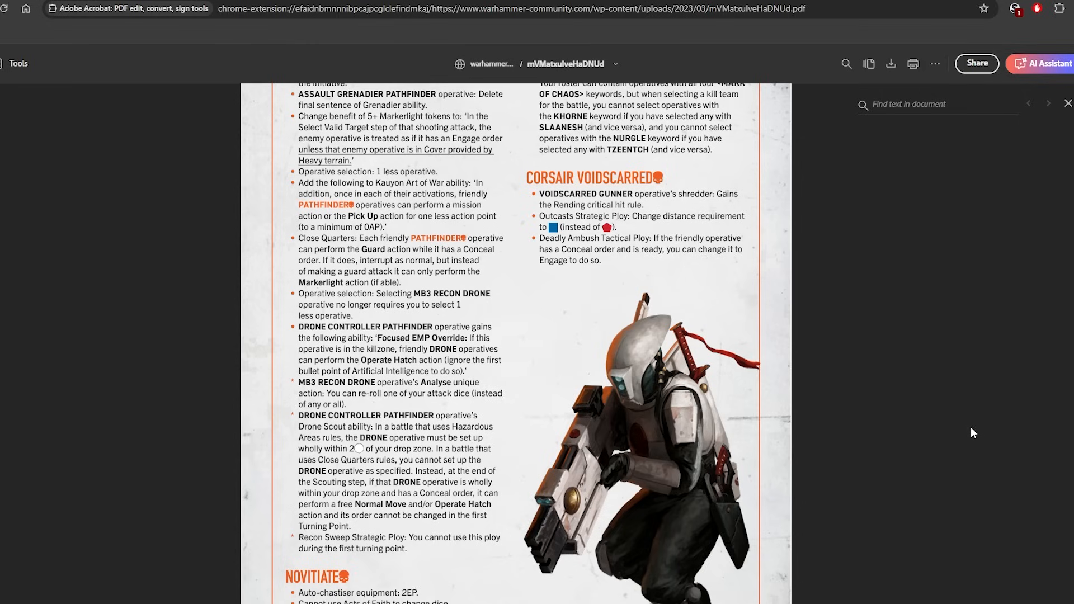
pyautogui.moveTo(954, 425)
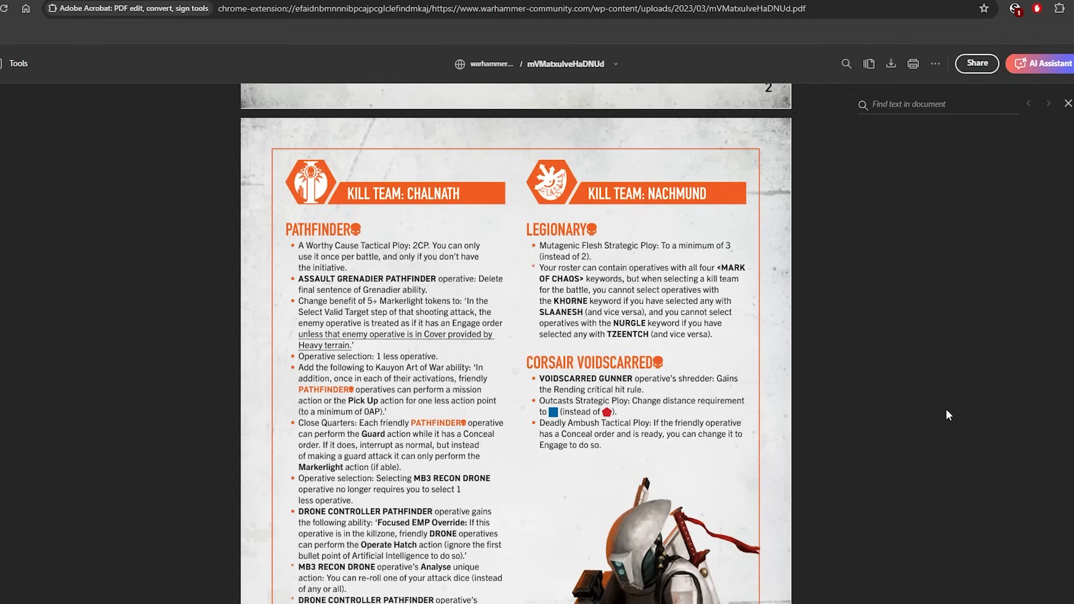
pyautogui.moveTo(947, 412)
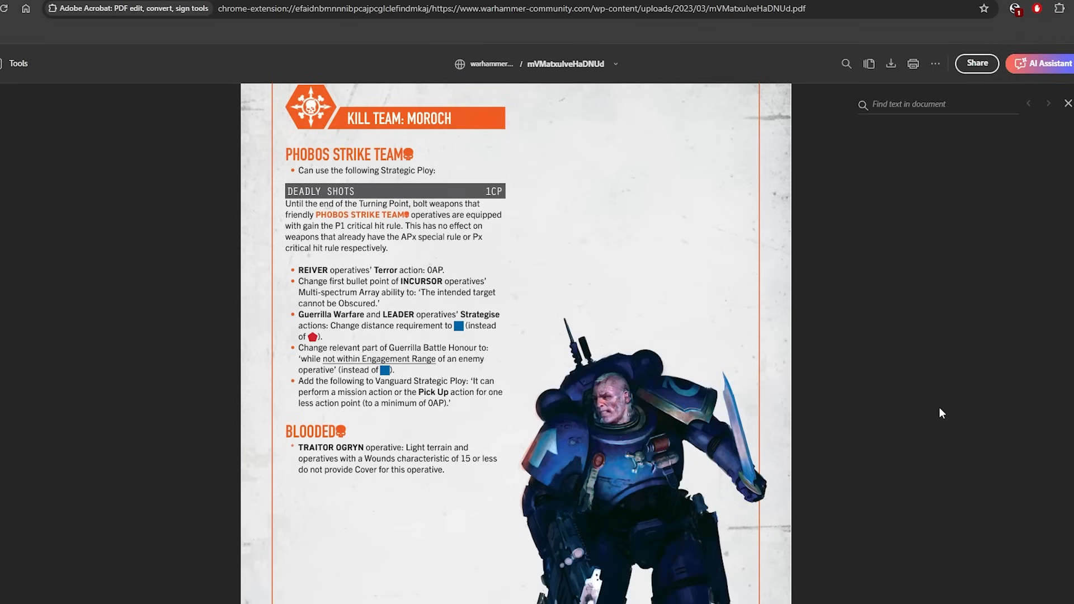
# Step: Scroll through Shadowvaults and Soulshackle to the Gallowfall page with Hearthkyn Salvager and Fellgor Ravager
pyautogui.scroll(-3)
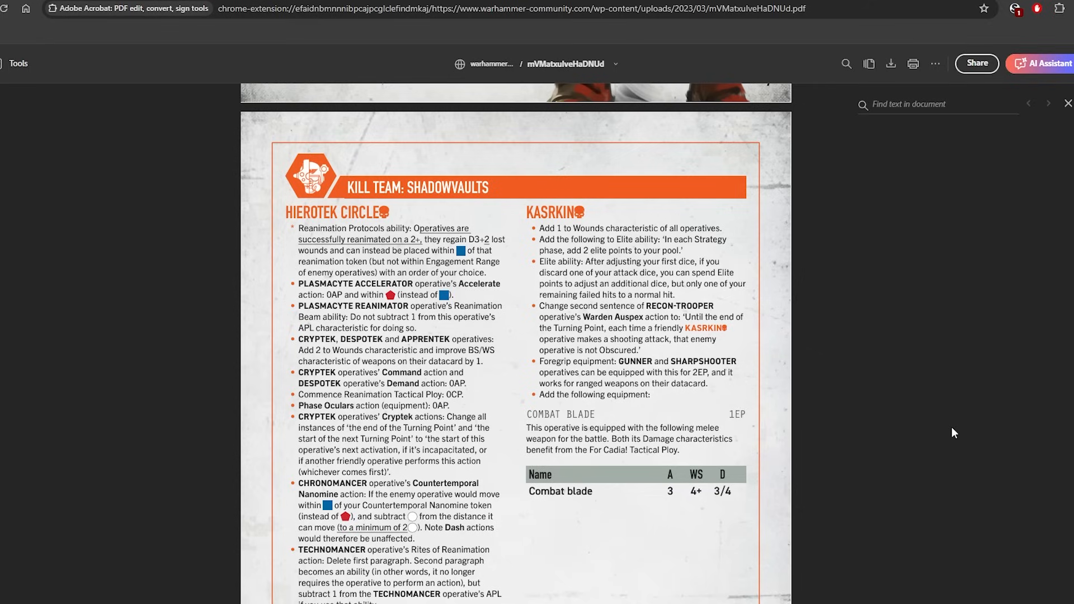
pyautogui.moveTo(947, 422)
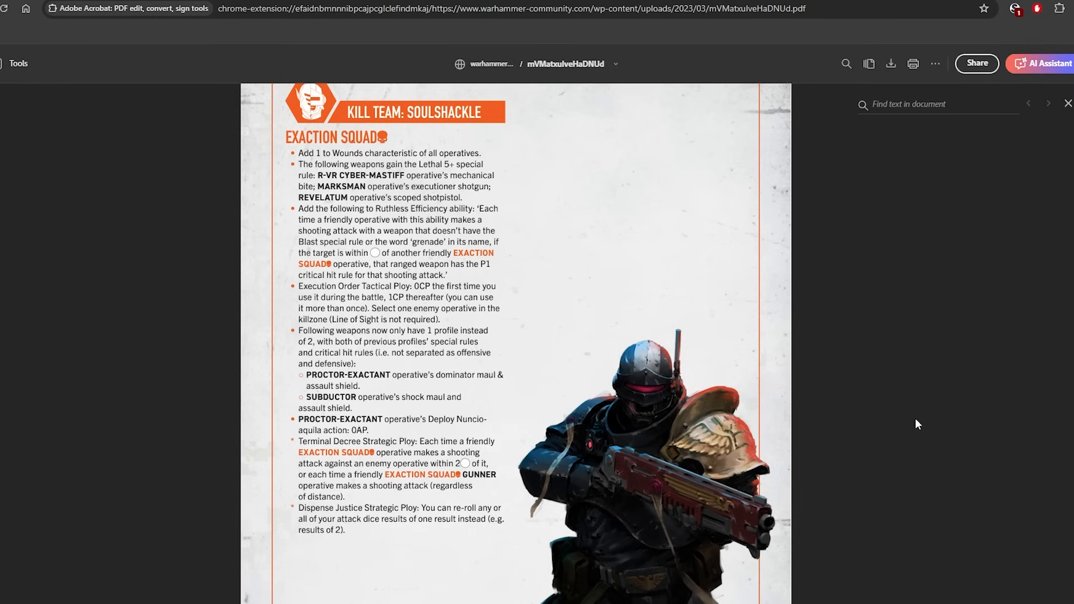
pyautogui.scroll(-3)
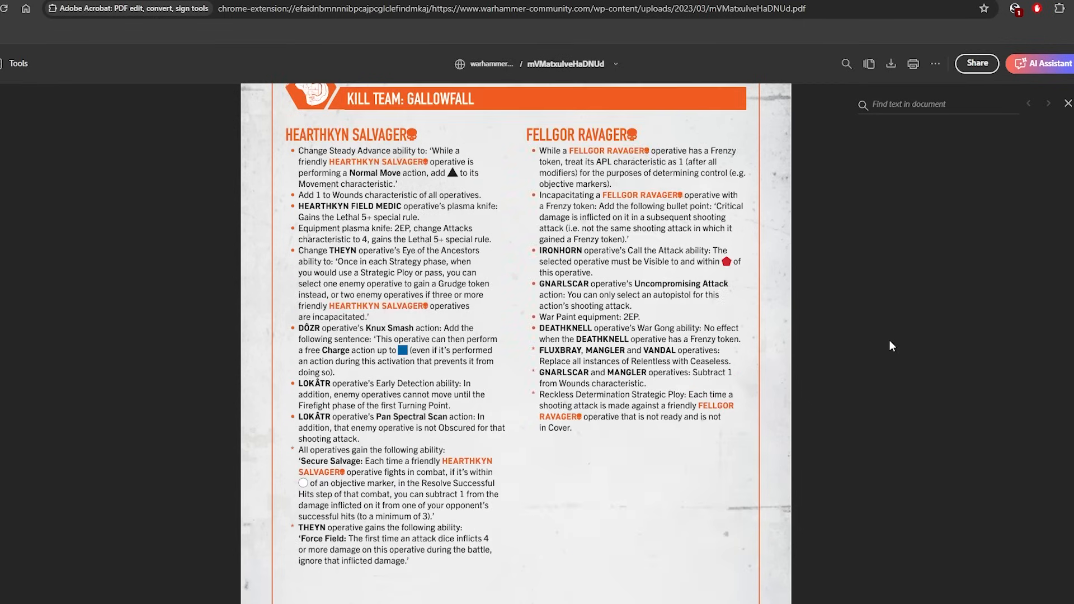